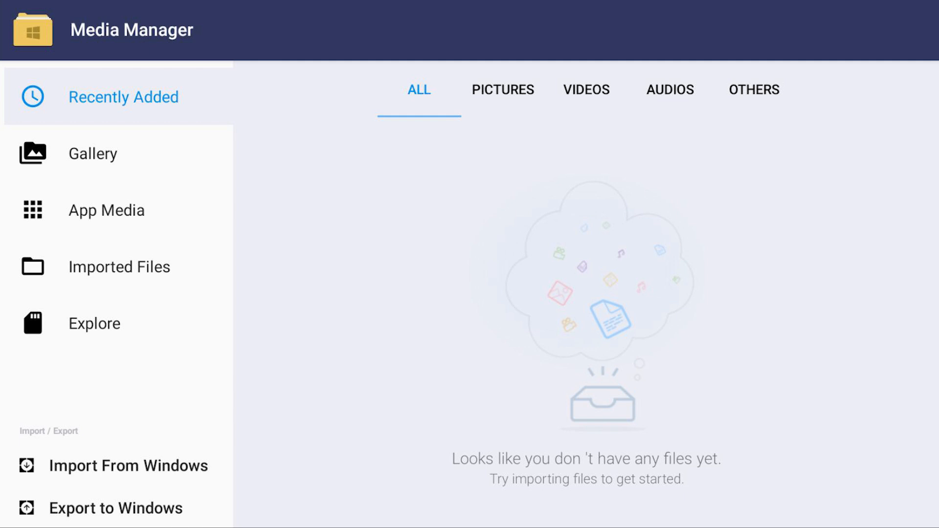
Step: Browse to sdcard/Download in Media Manager and open 1_08.apk
click(94, 323)
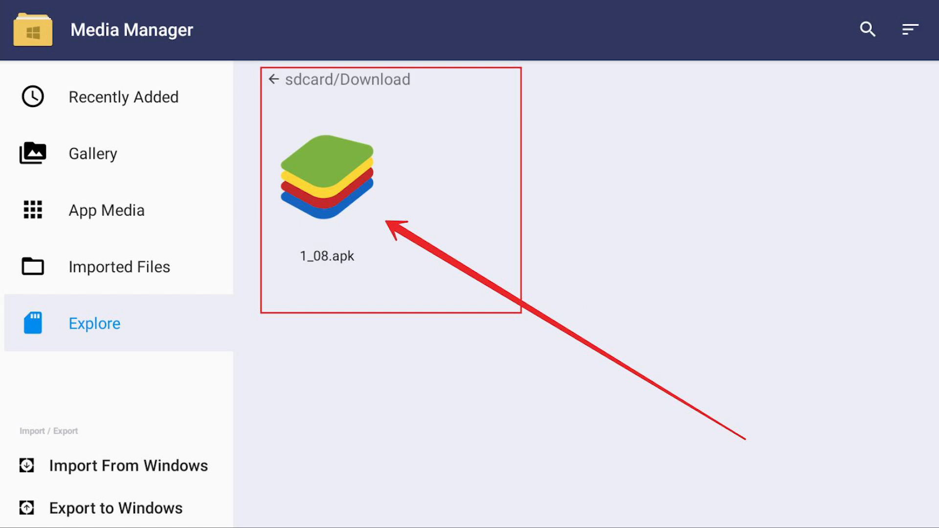
click(329, 176)
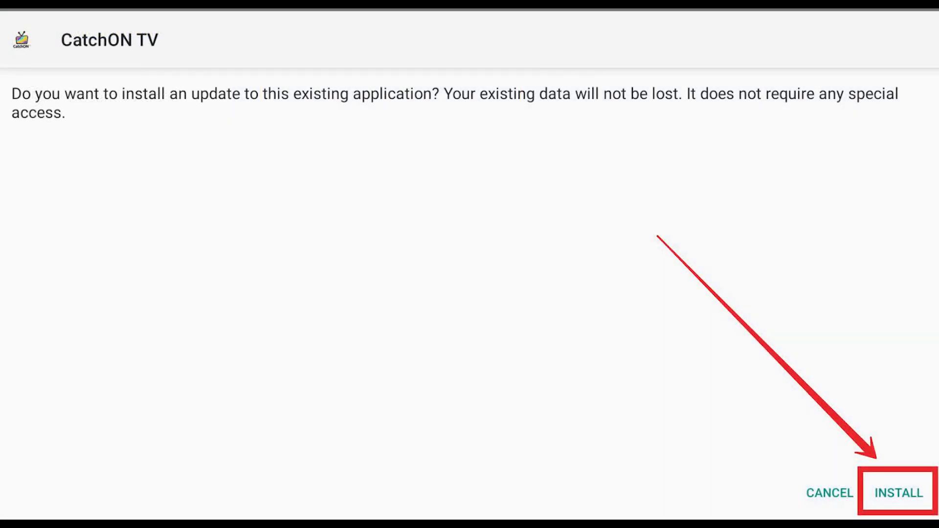
click(905, 491)
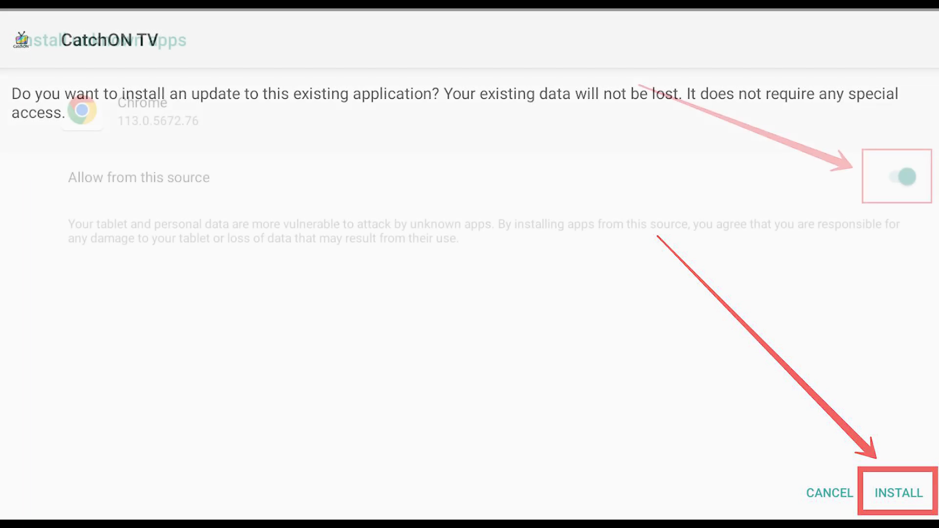
click(893, 493)
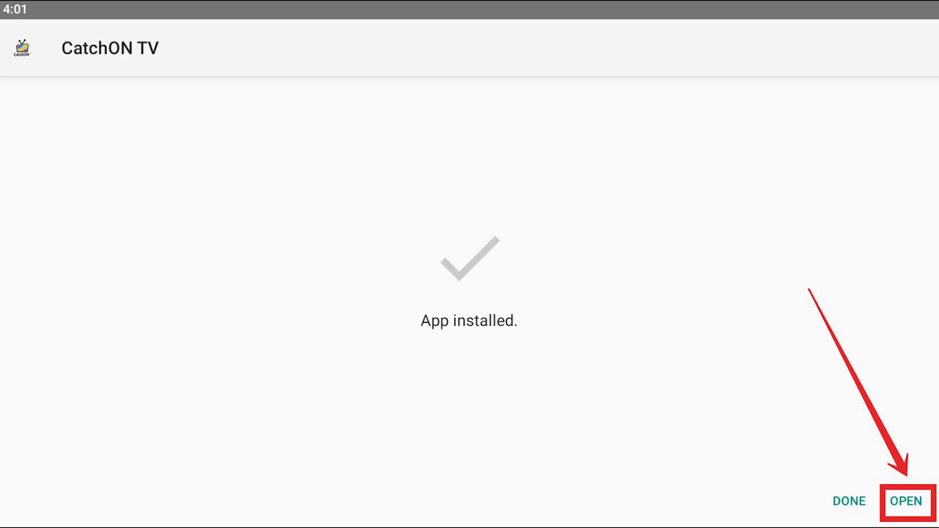
click(903, 500)
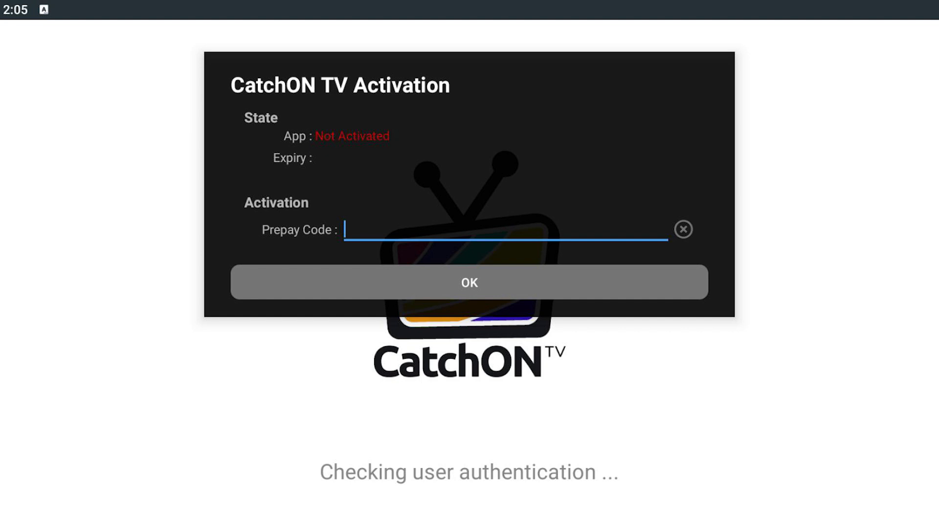
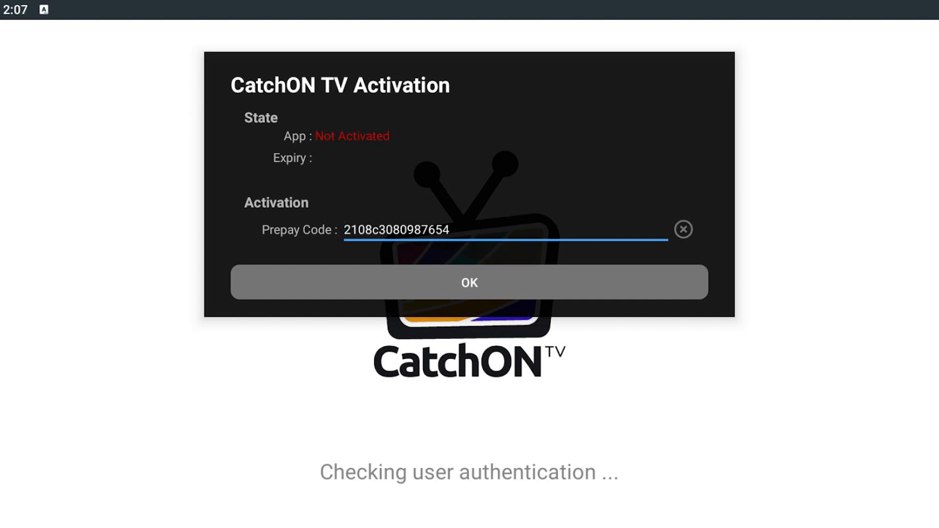